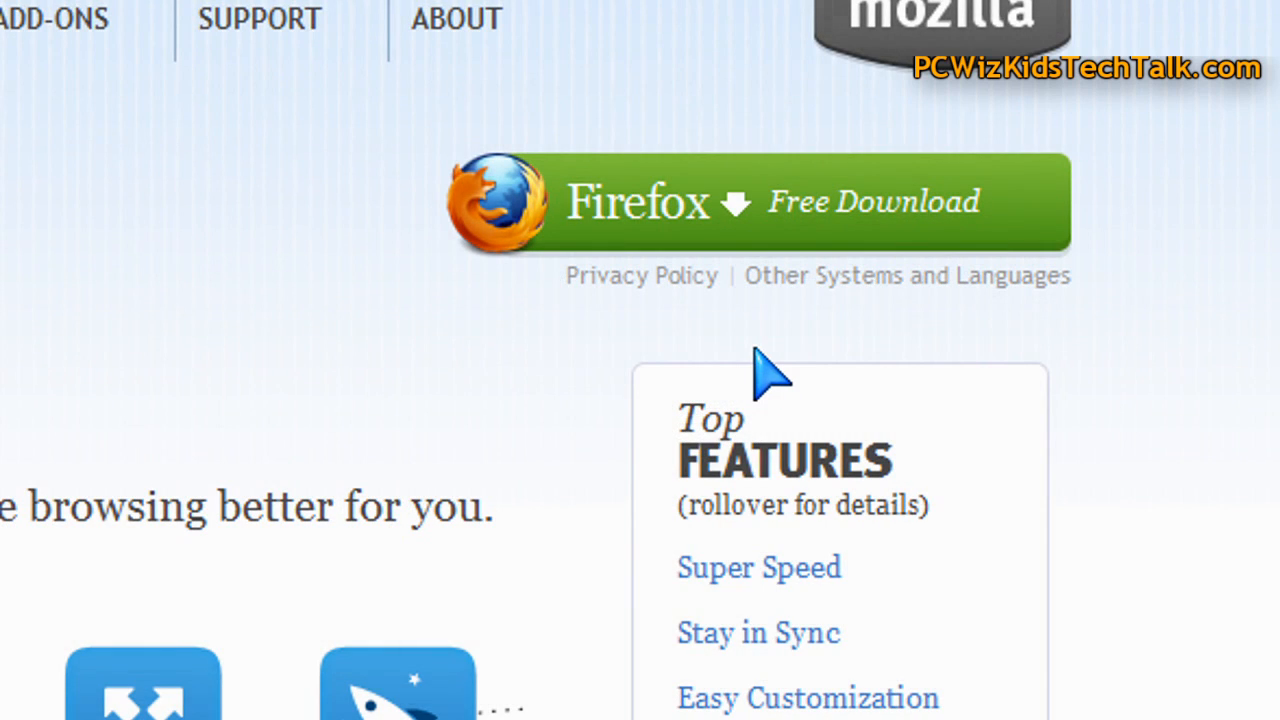
mouse_move(760, 520)
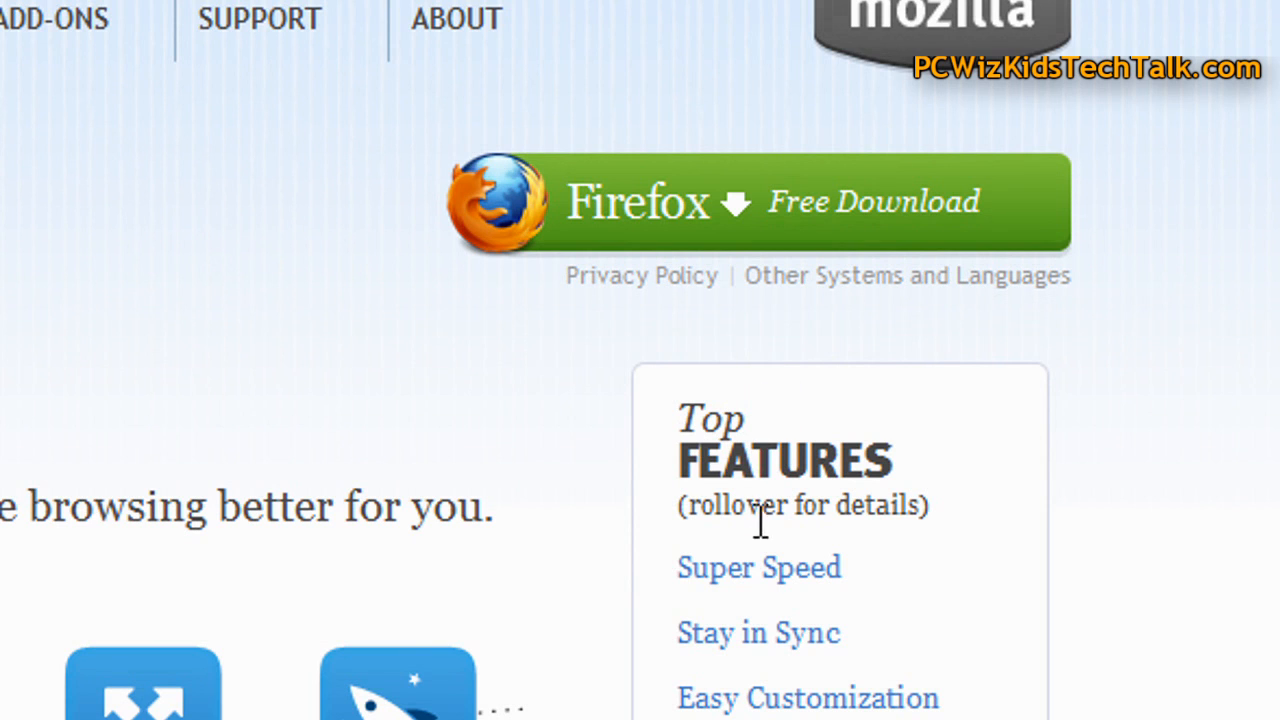
mouse_move(732, 540)
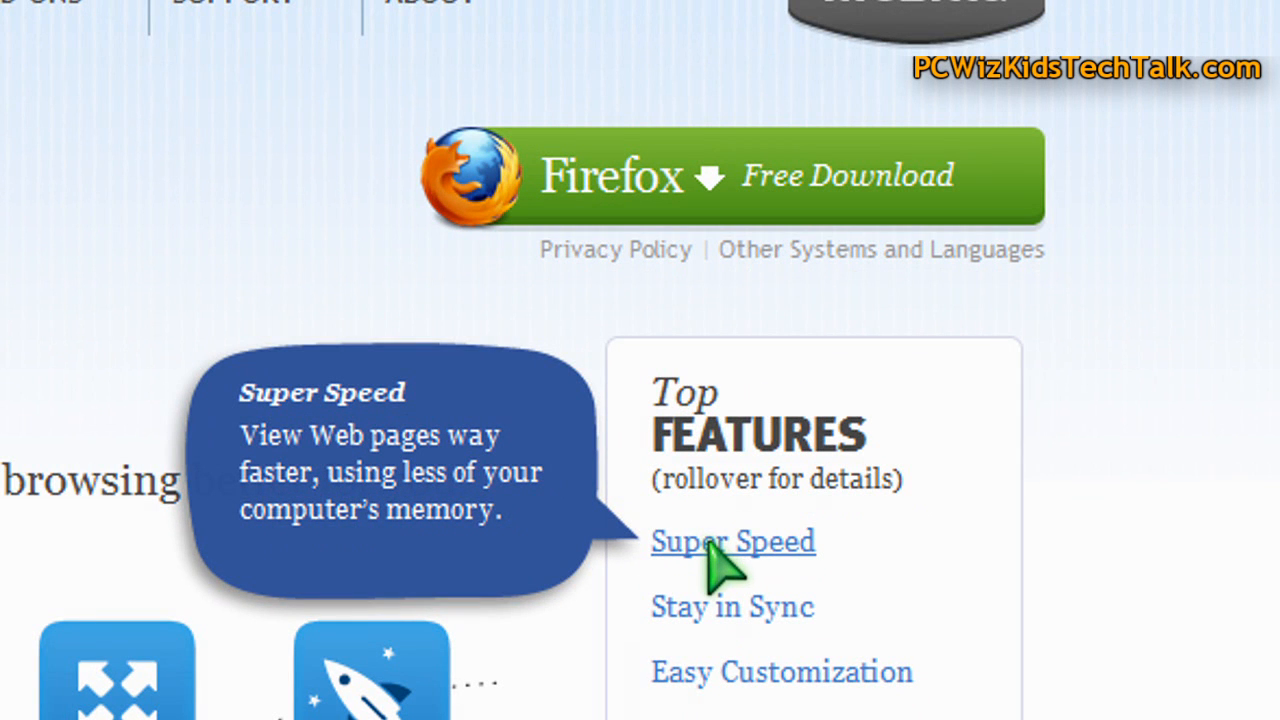
mouse_move(664, 502)
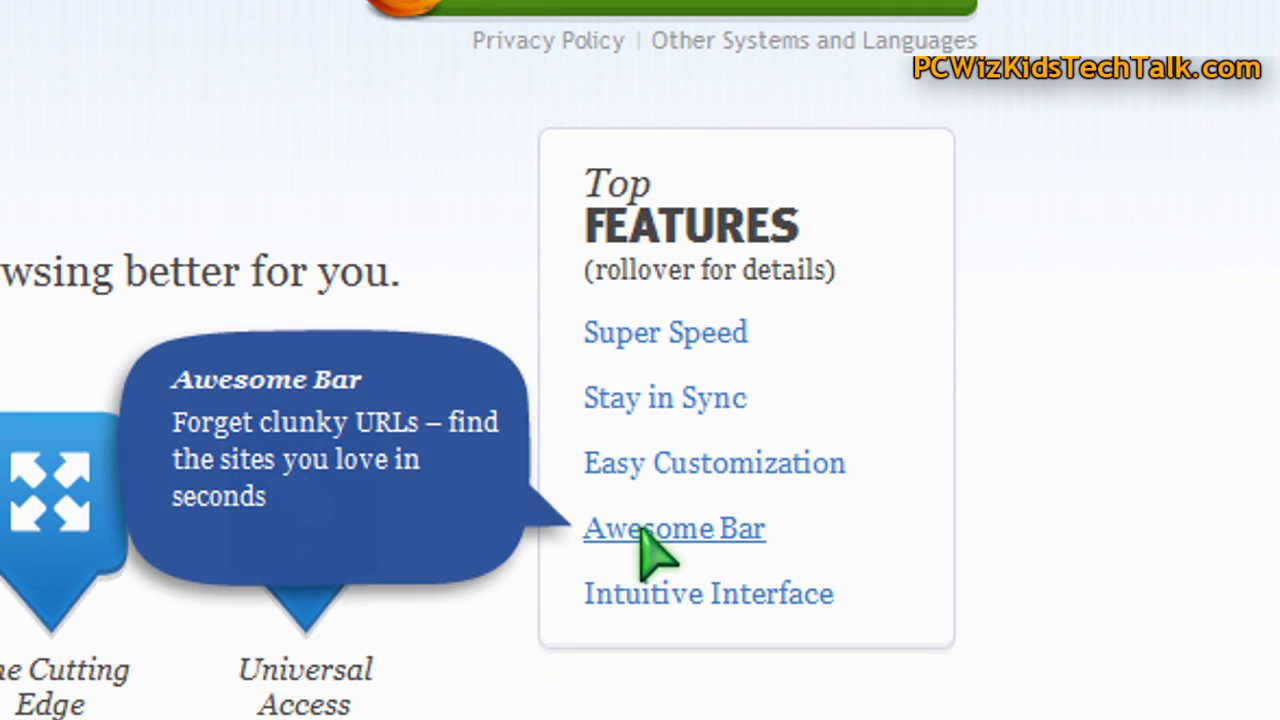
mouse_move(708, 540)
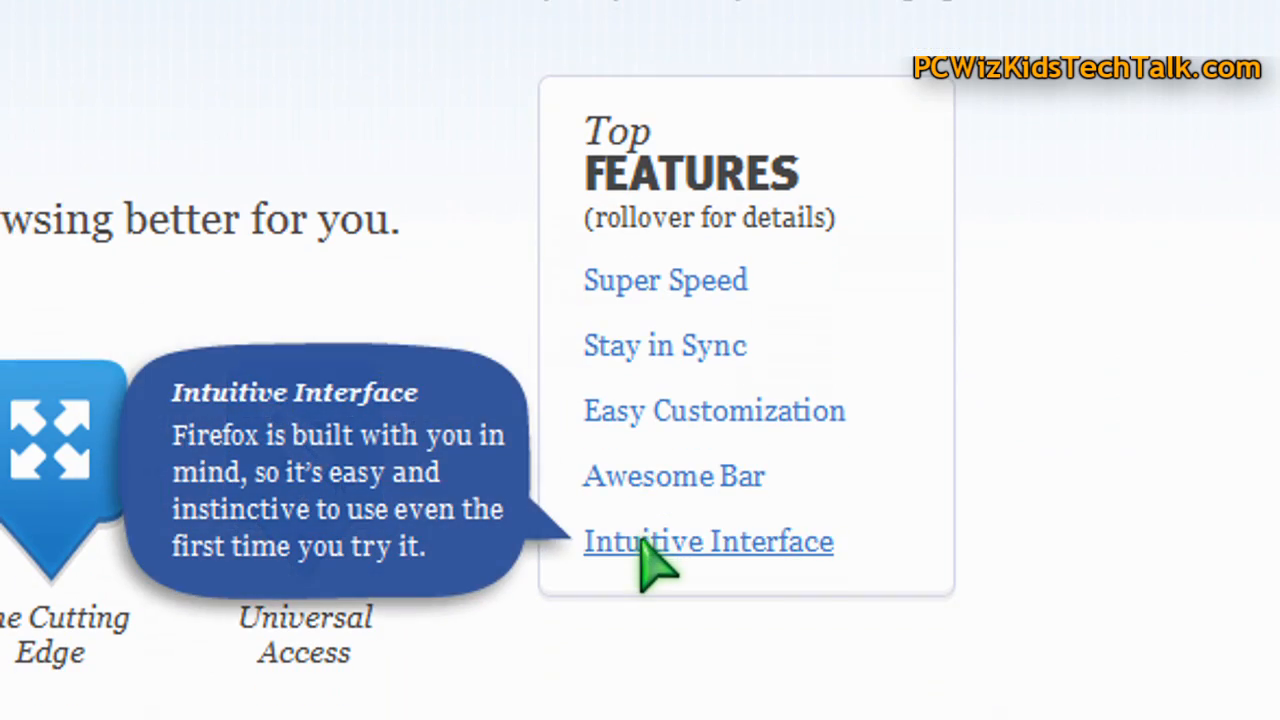
Review the disabled add-ons list in the Firefox Update notice, selecting Adblock Plus
scroll("up", 3)
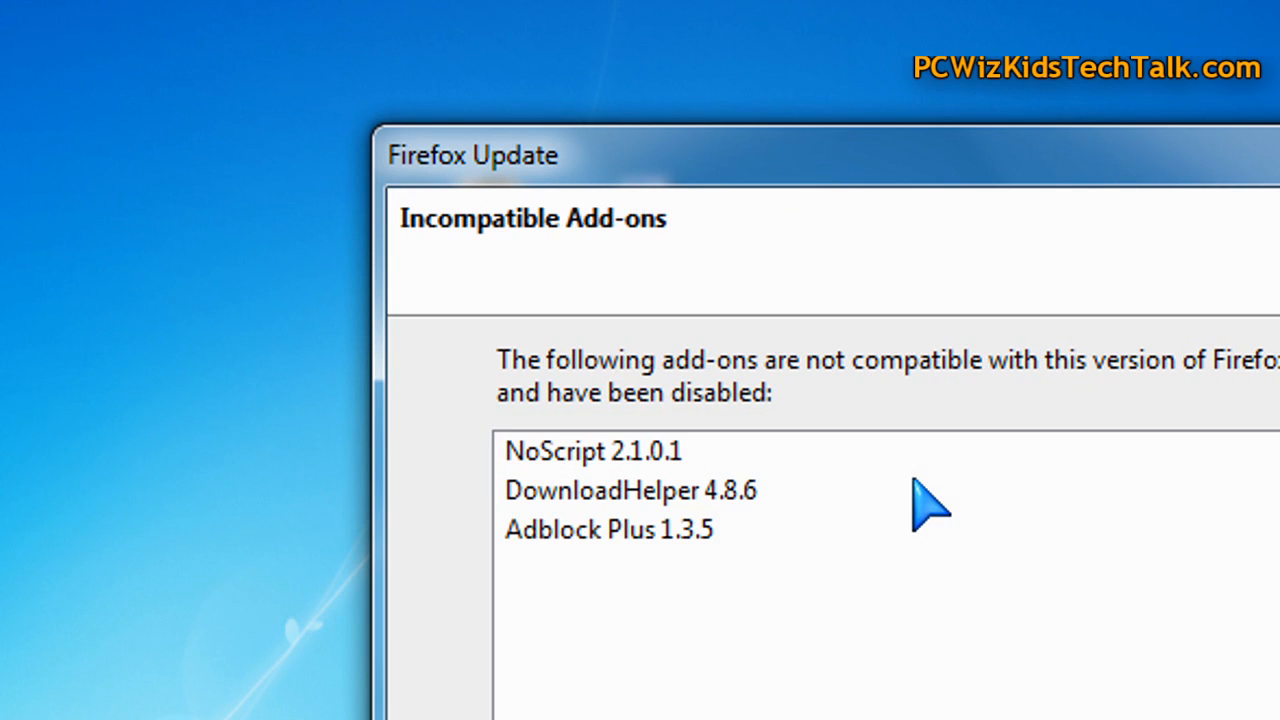
mouse_move(930, 450)
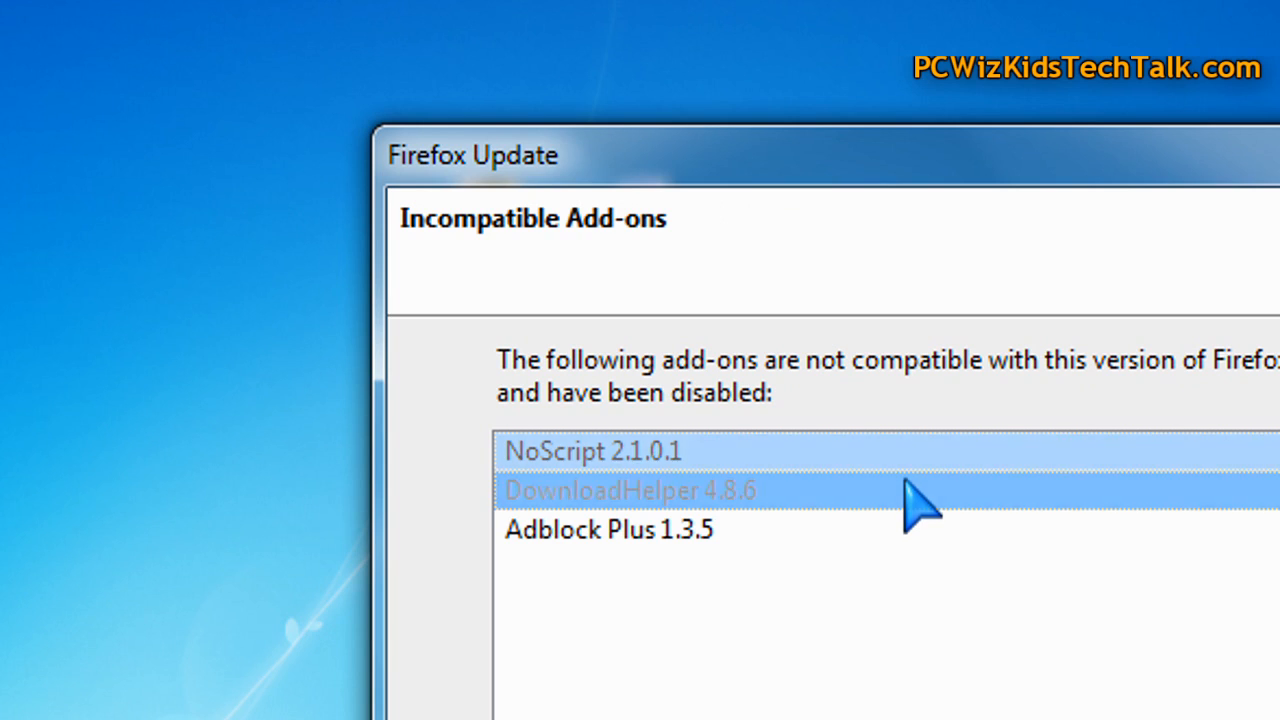
left_click(608, 528)
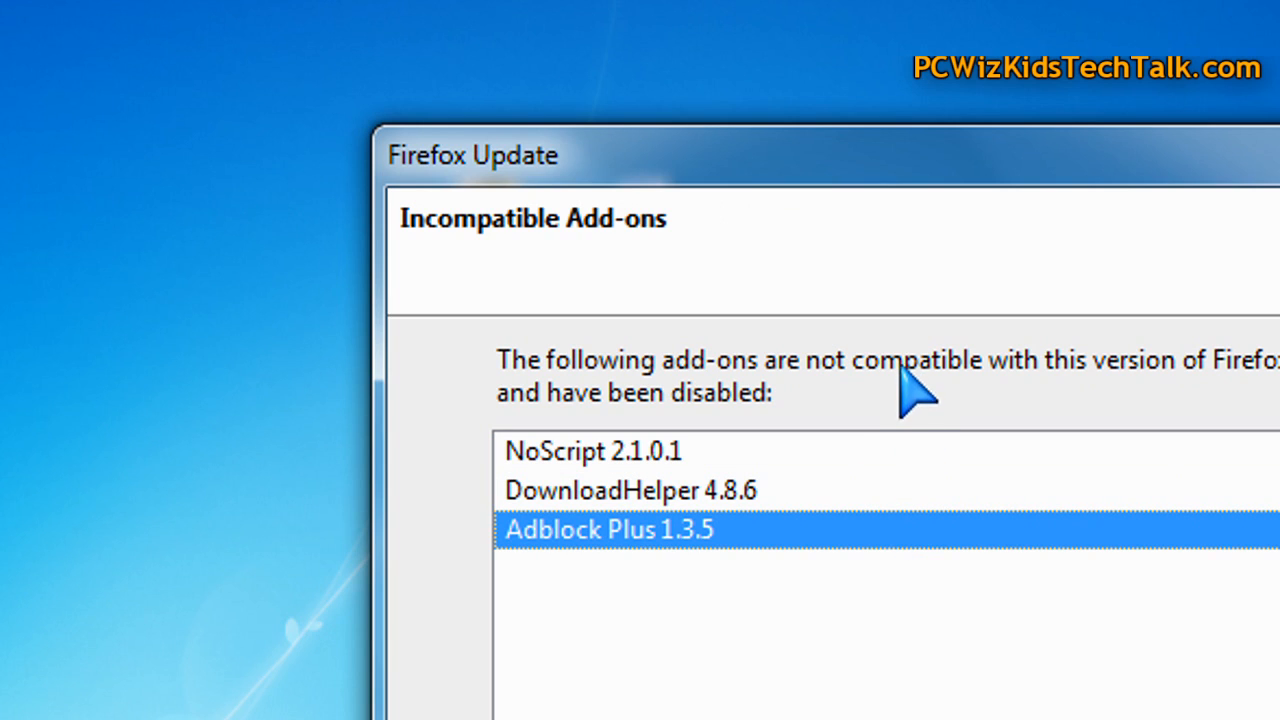
mouse_move(936, 550)
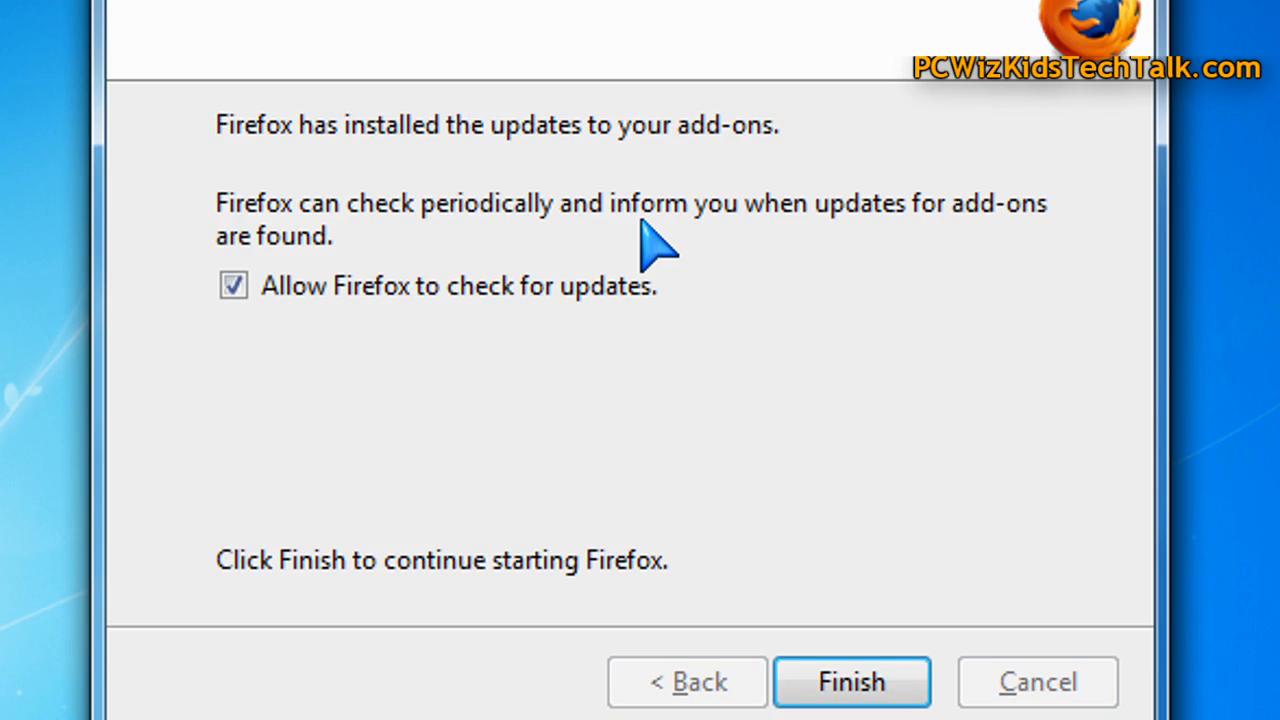
mouse_move(660, 358)
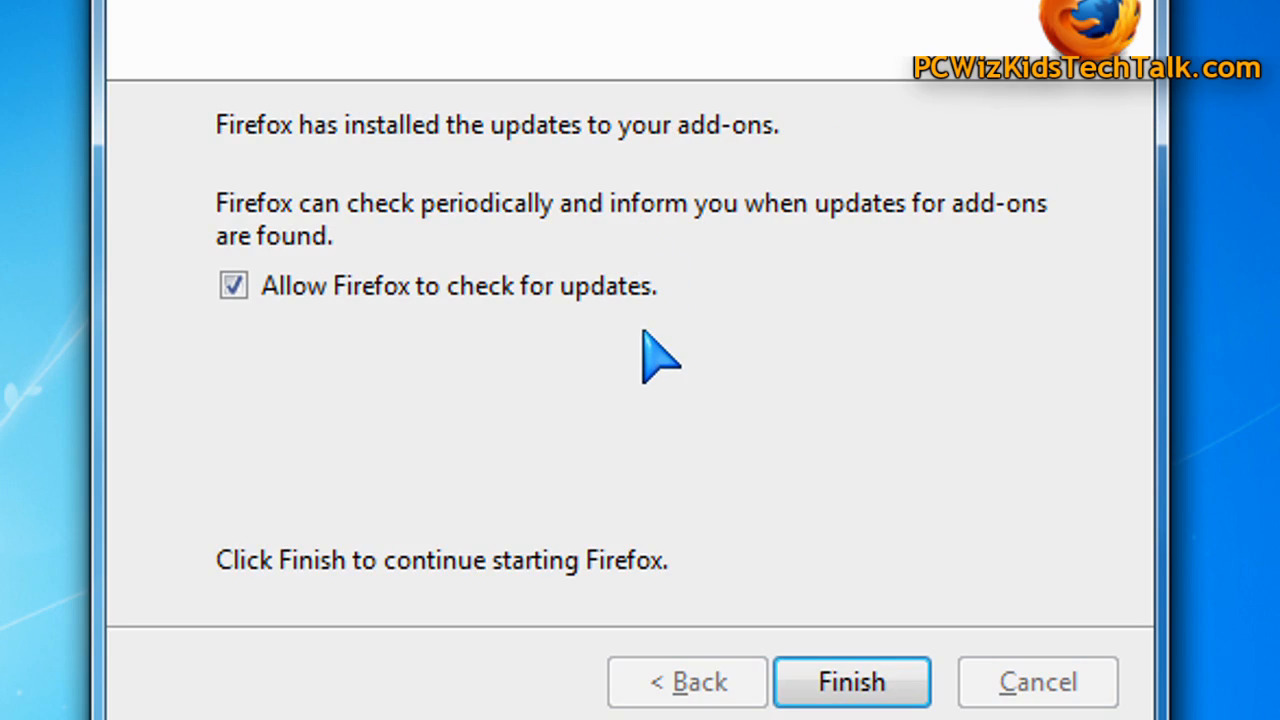
Finish the update to start Firefox on PCWizKid's Tech Talk and expand the Reviews menu
left_click(852, 682)
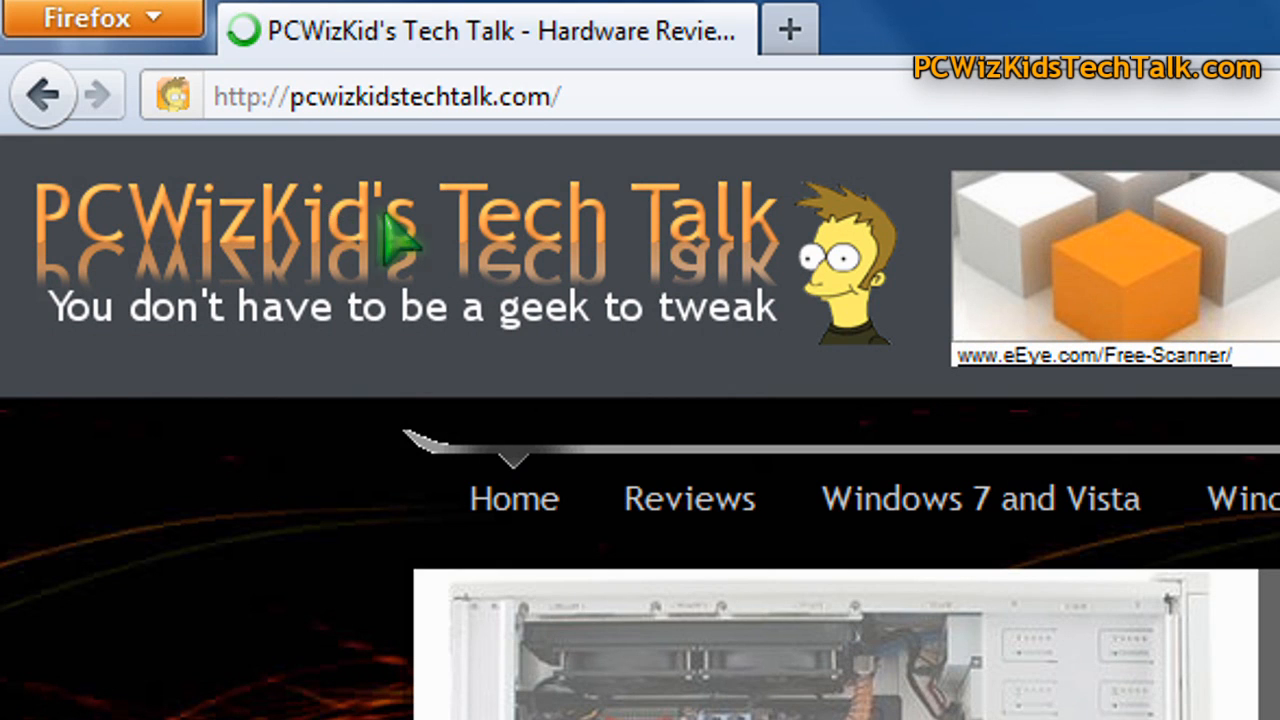
mouse_move(310, 144)
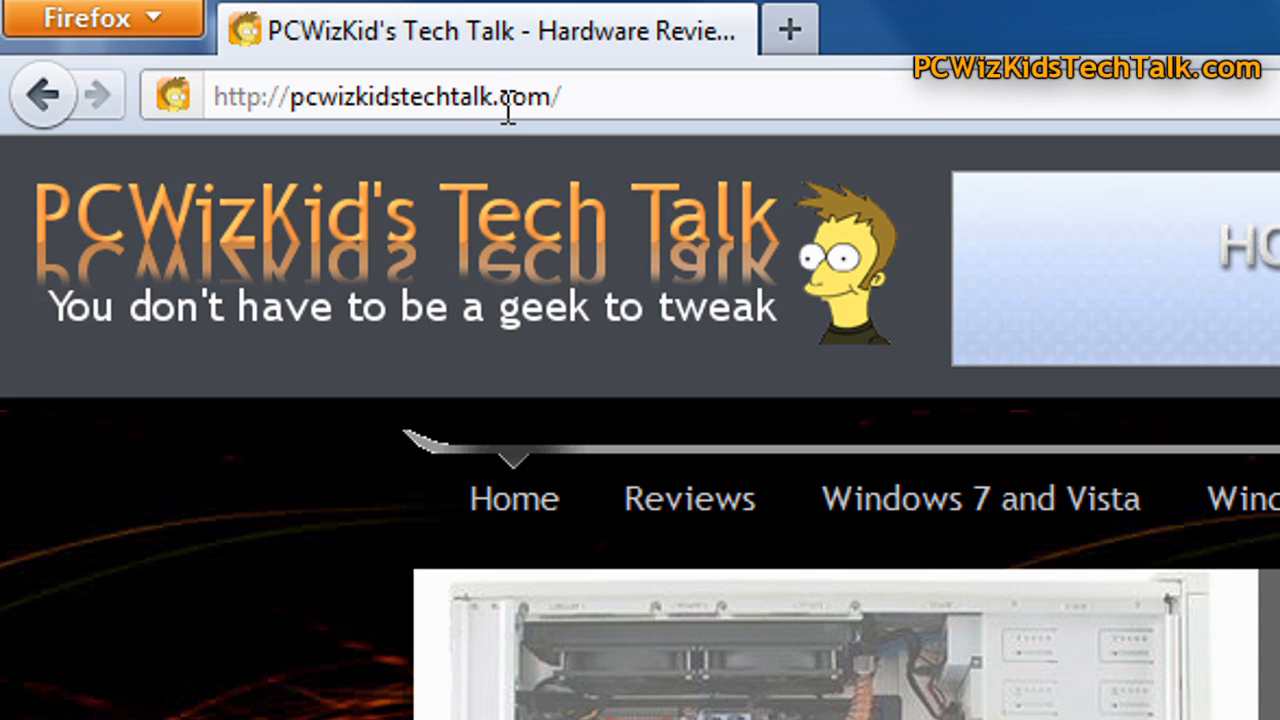
mouse_move(536, 224)
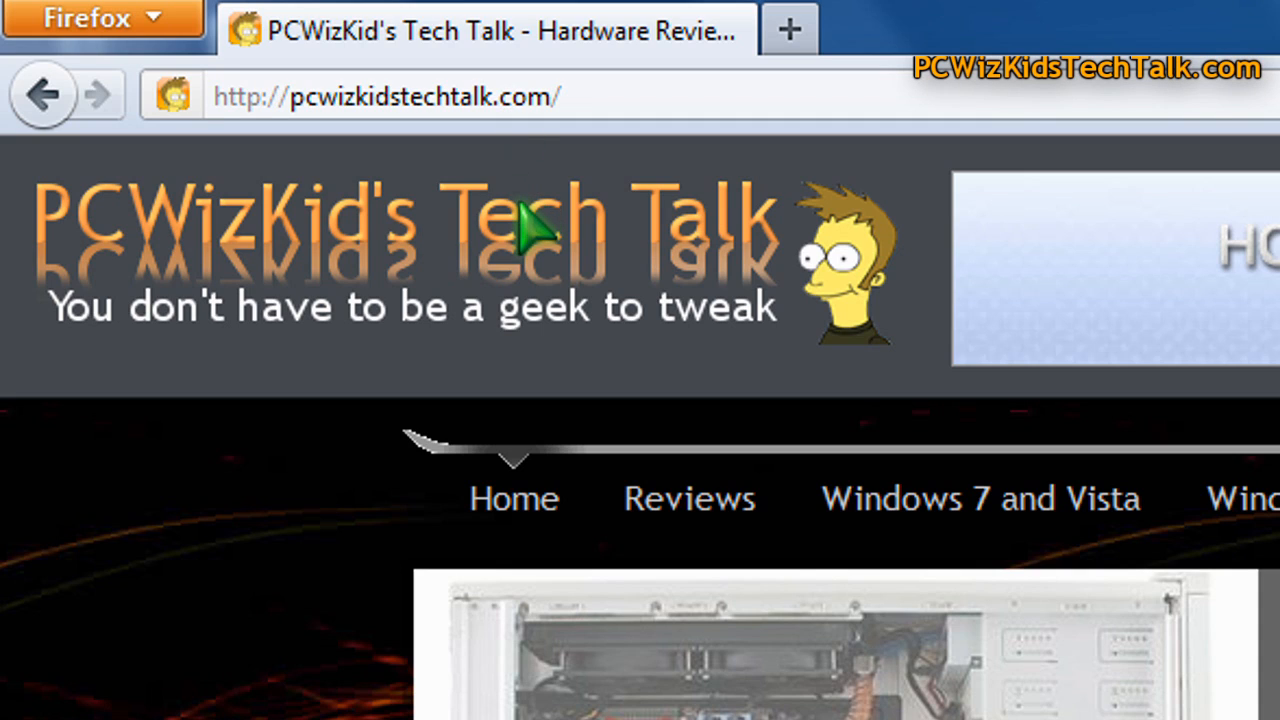
left_click(514, 498)
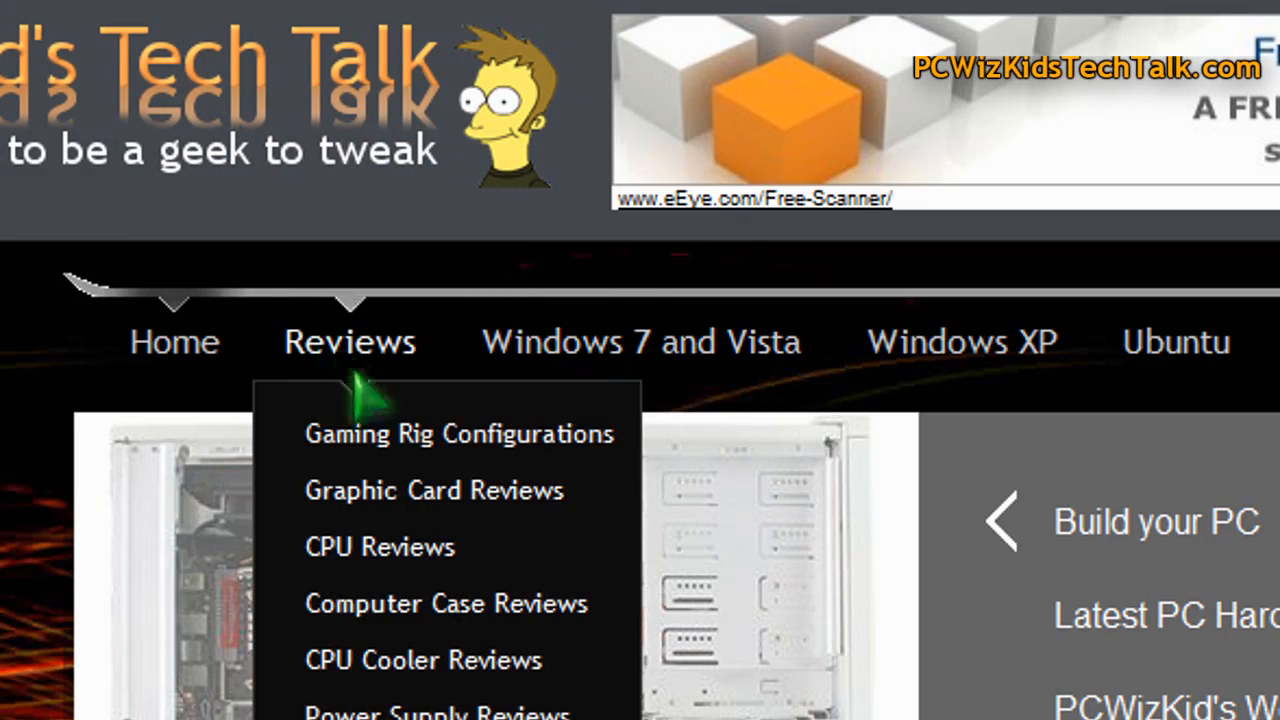
mouse_move(836, 424)
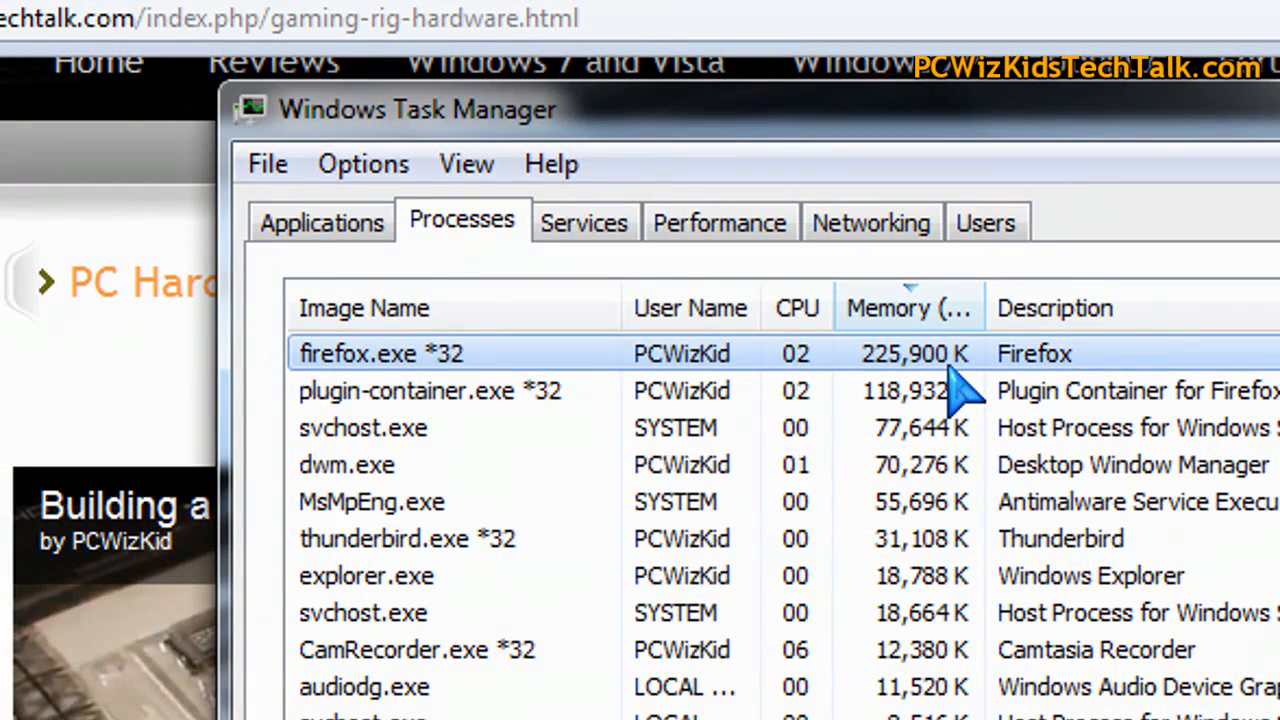
Check memory use of the plugin-container and firefox.exe rows on the Processes list
left_click(430, 390)
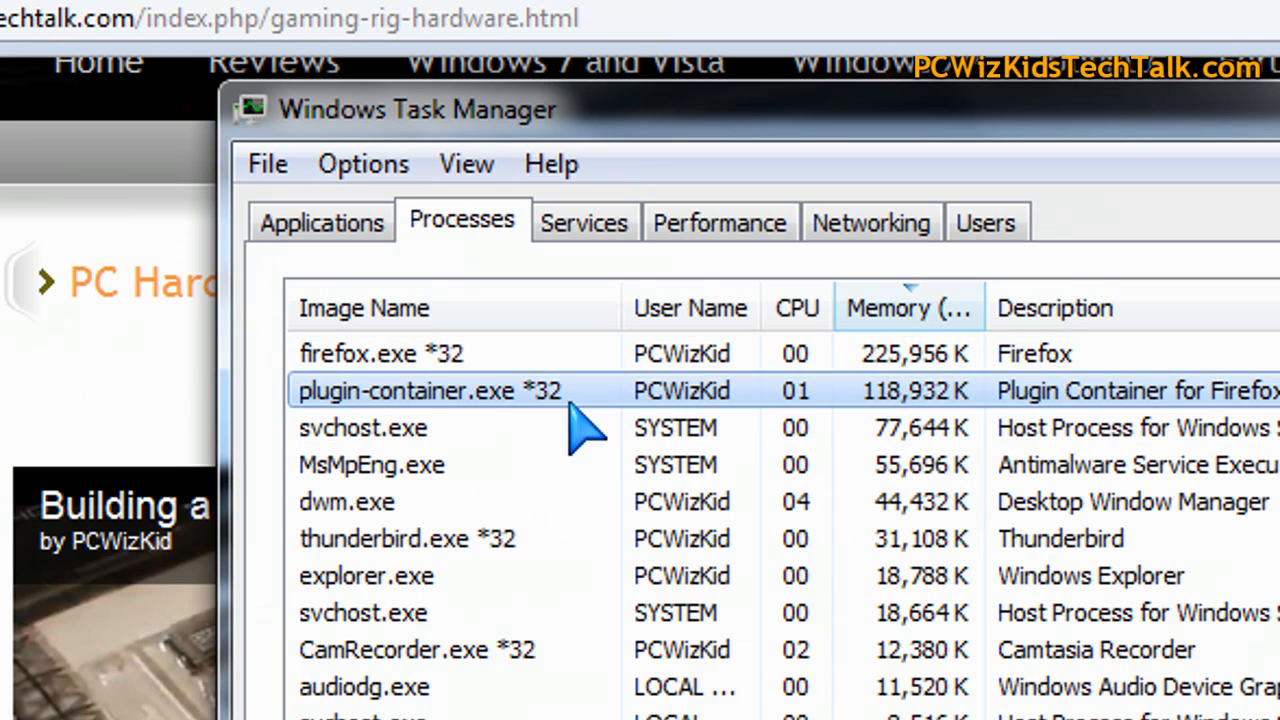
left_click(380, 352)
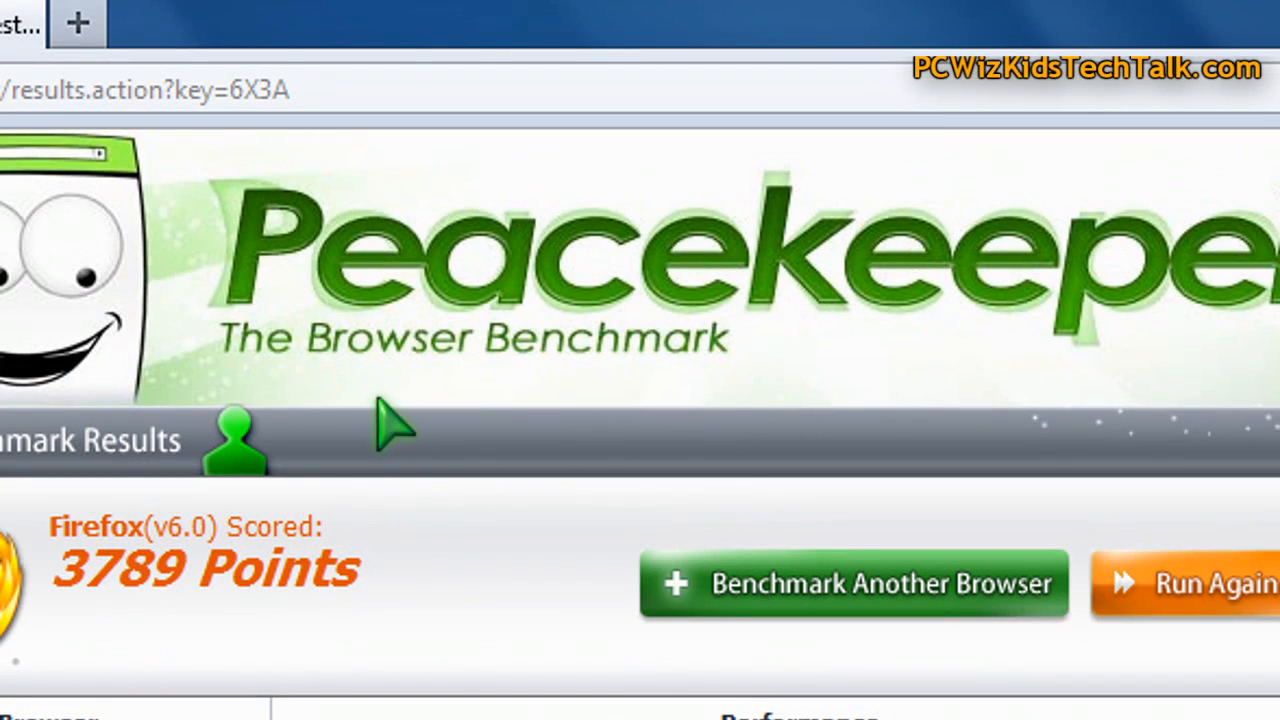
scroll("down", 3)
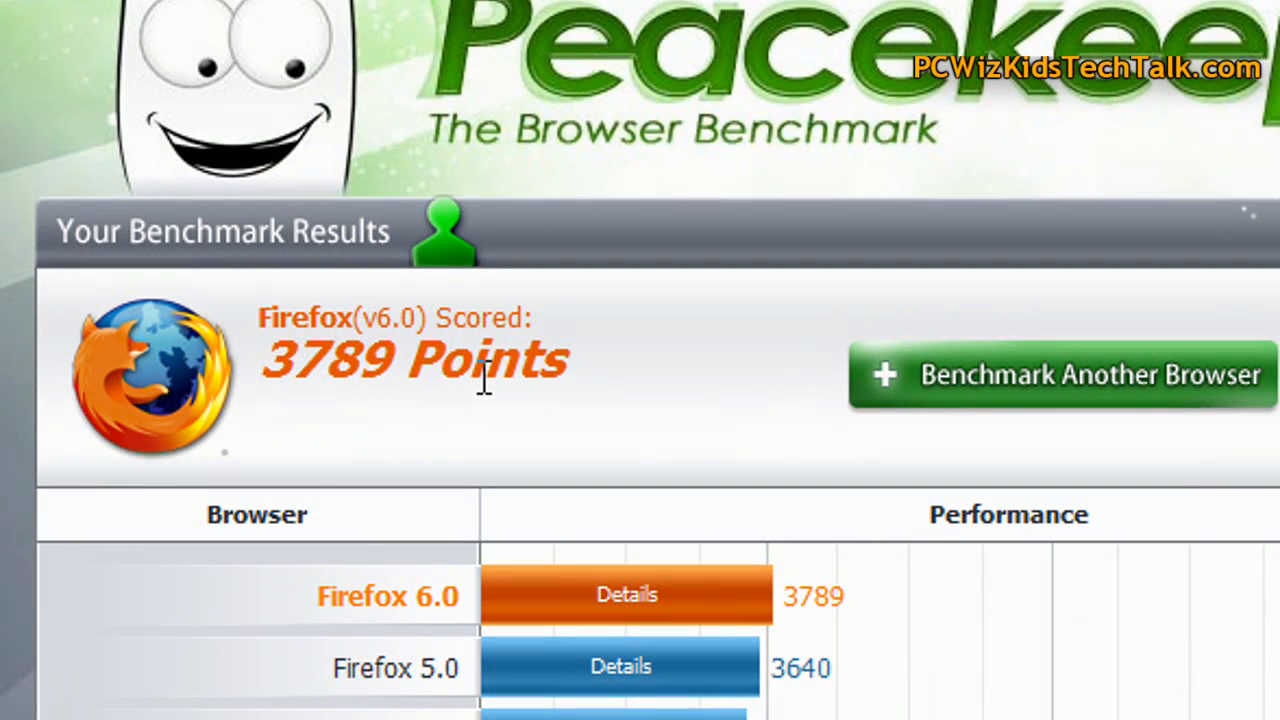
scroll("down", 3)
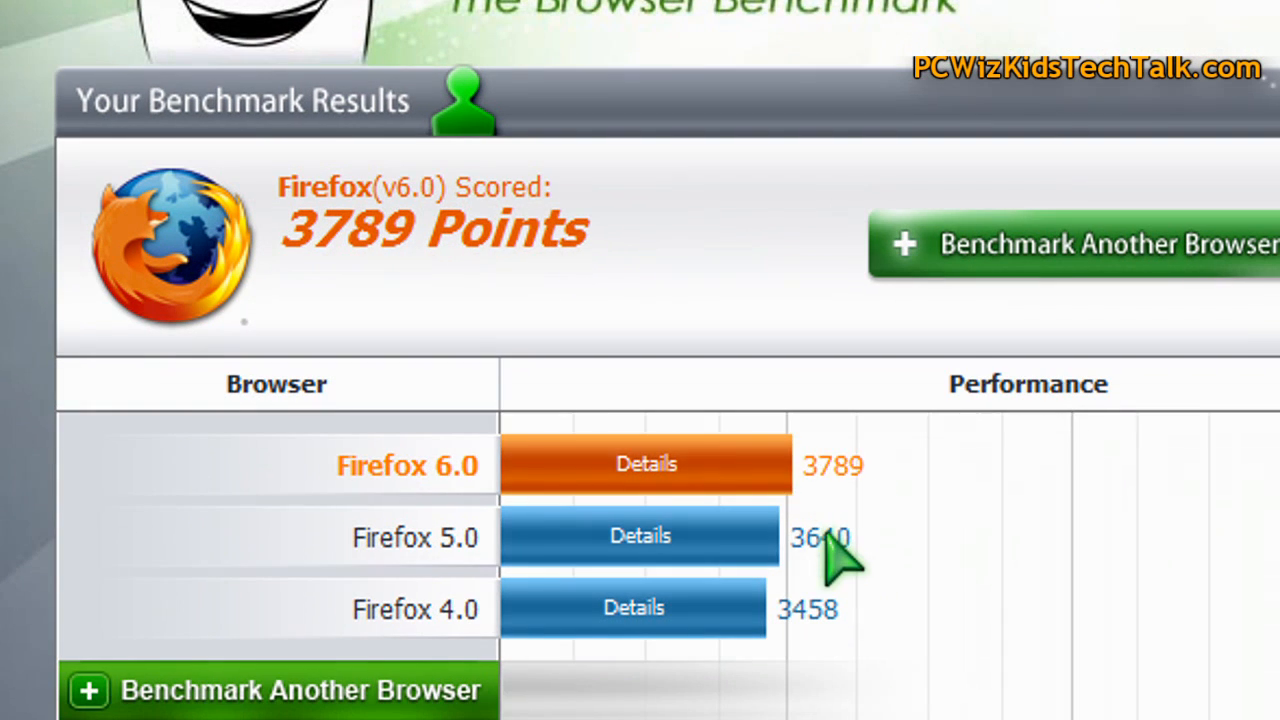
scroll("down", 3)
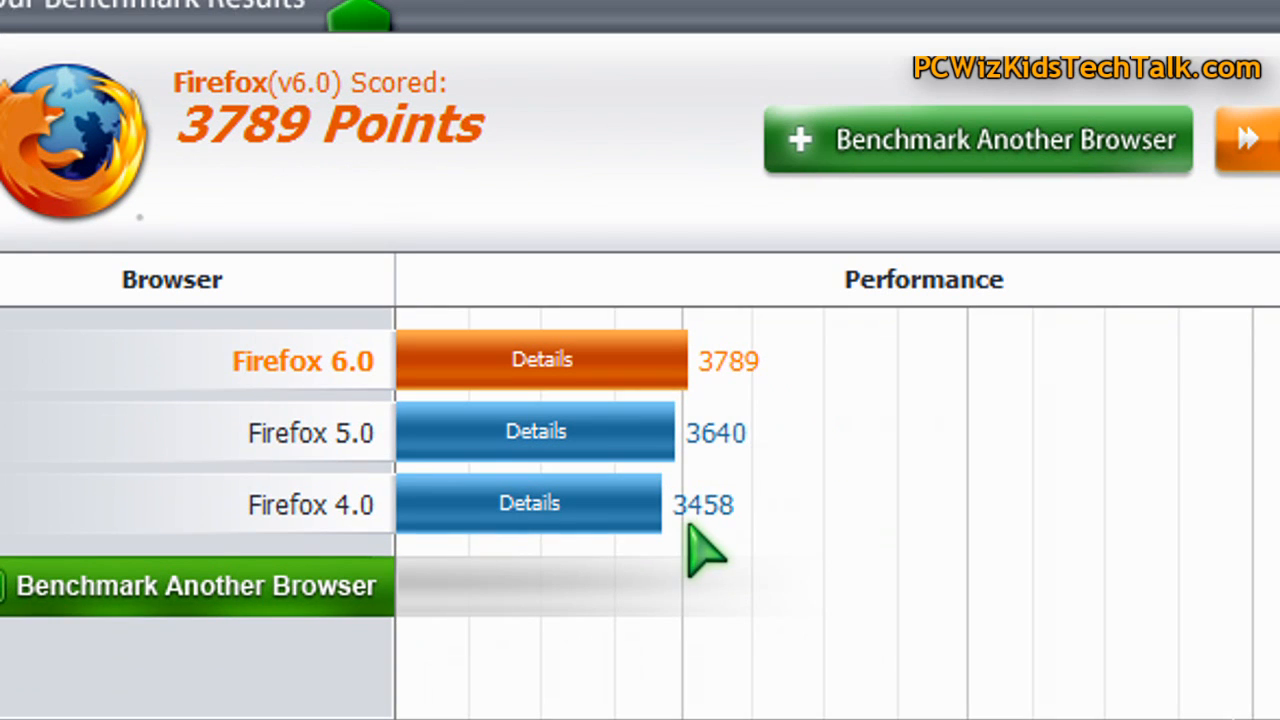
mouse_move(720, 384)
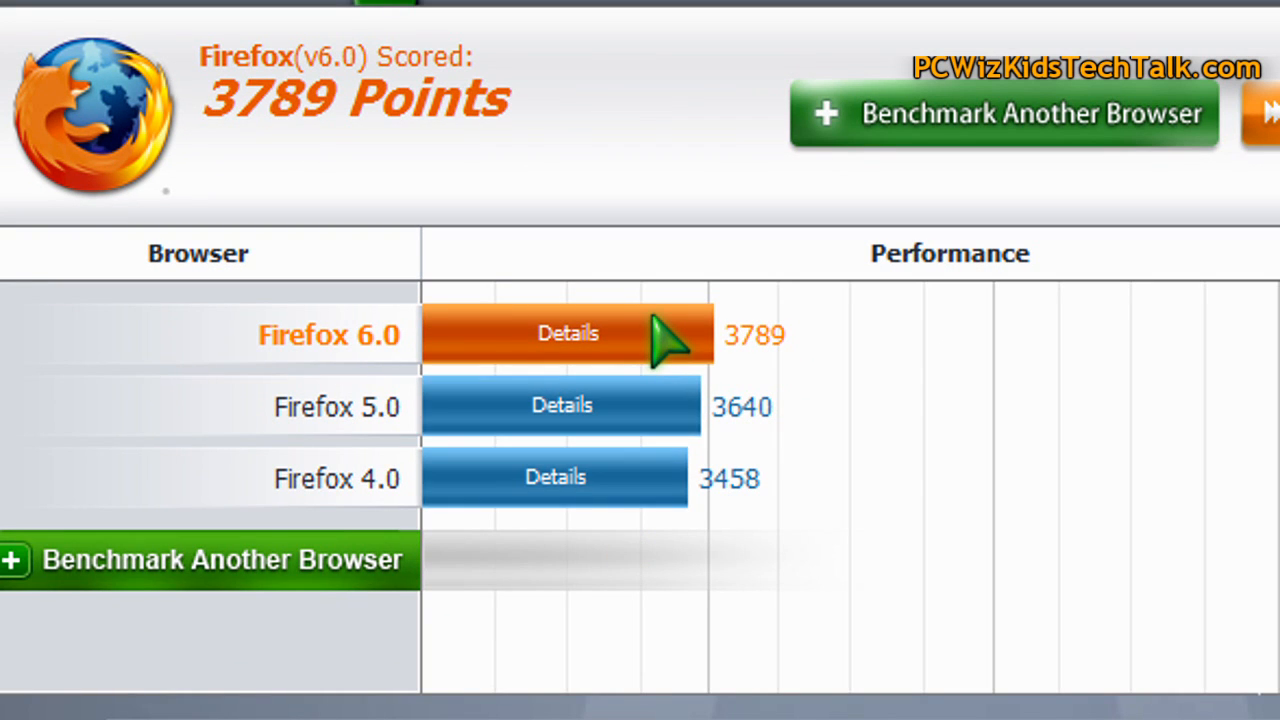
mouse_move(616, 270)
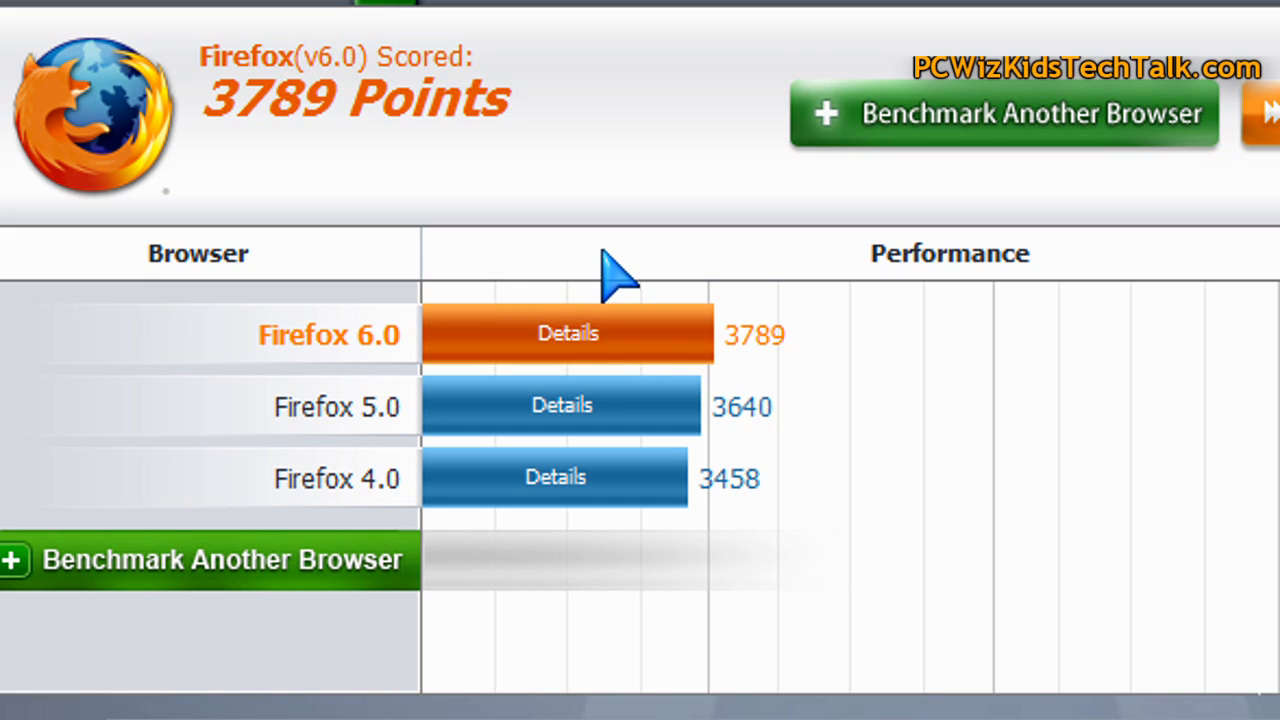